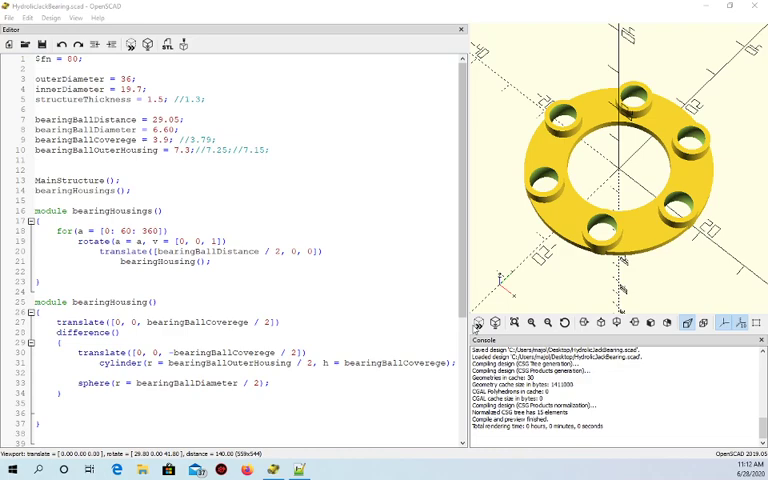
Step: Scroll through the script to review MainStructure after removing the housings and hole loop
scroll(down, 3)
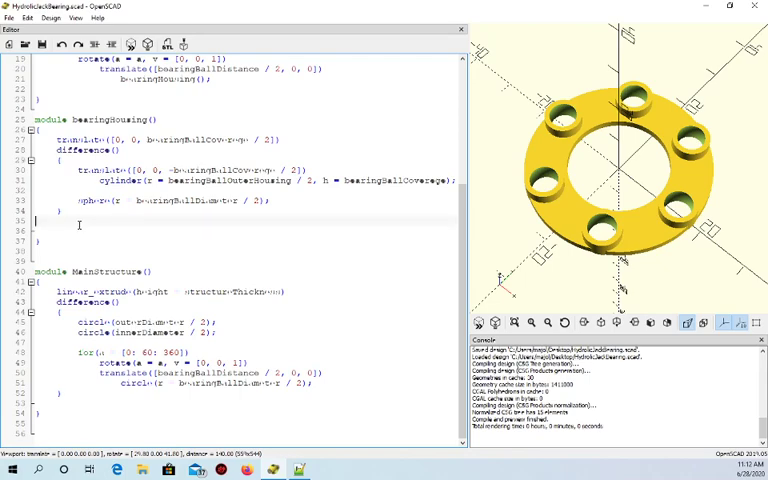
scroll(up, 3)
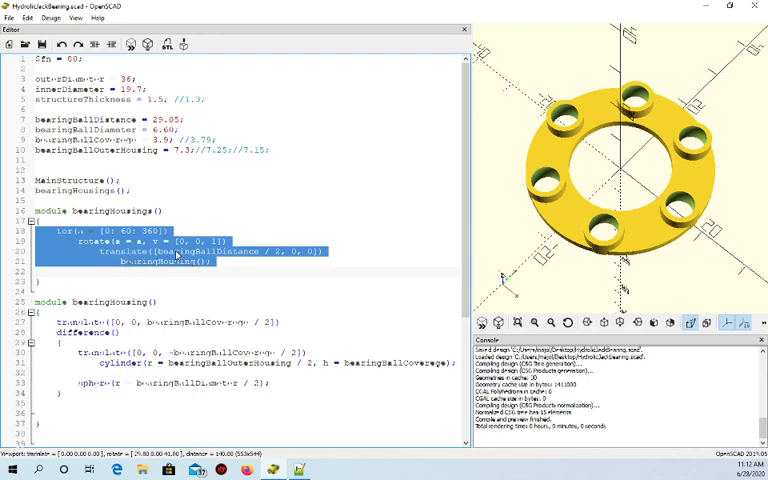
scroll(down, 3)
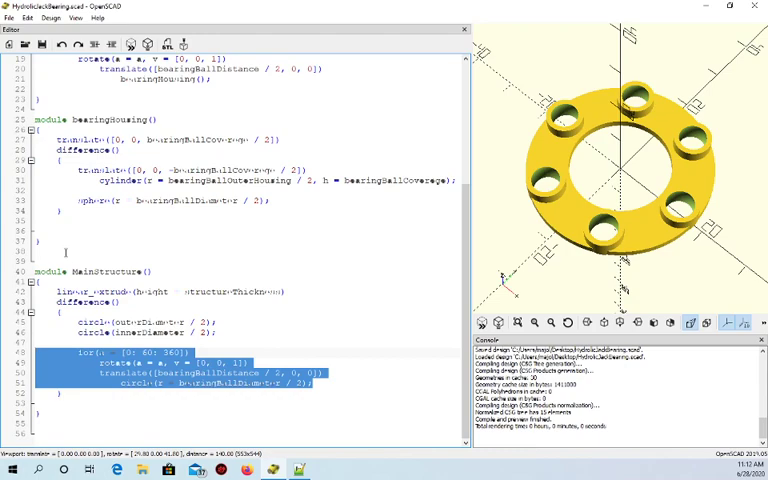
scroll(up, 3)
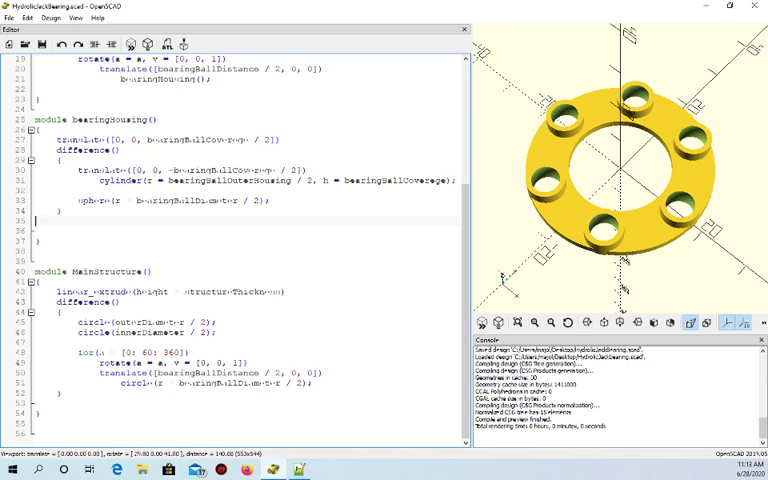
mouse_move(166, 122)
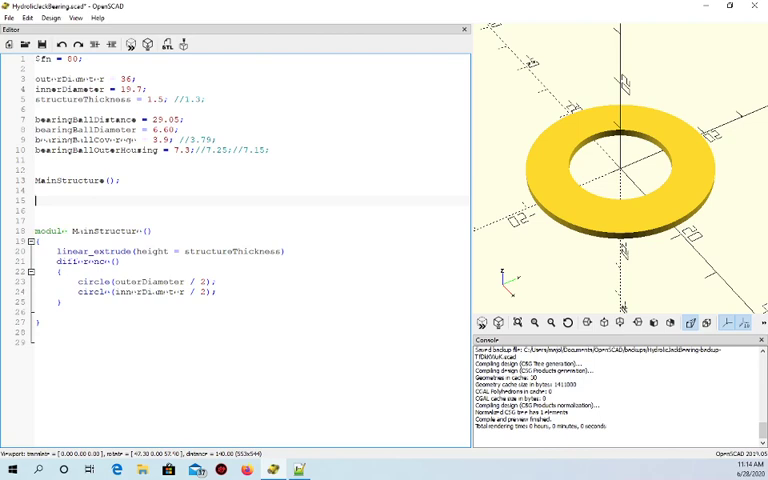
mouse_move(653, 218)
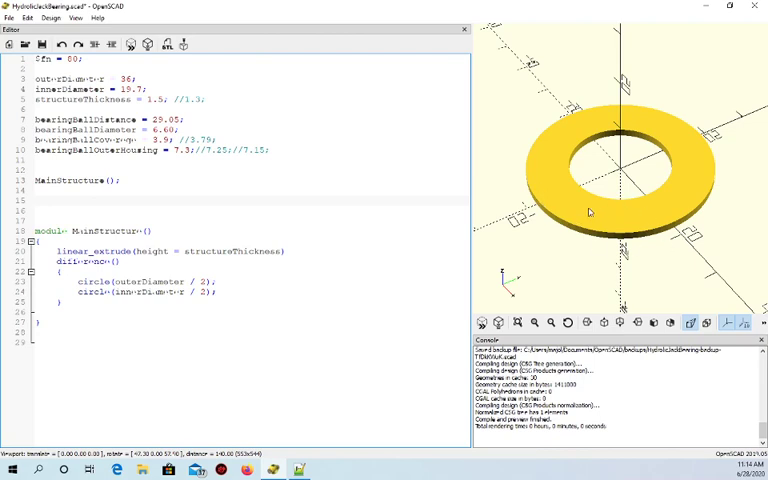
mouse_move(630, 213)
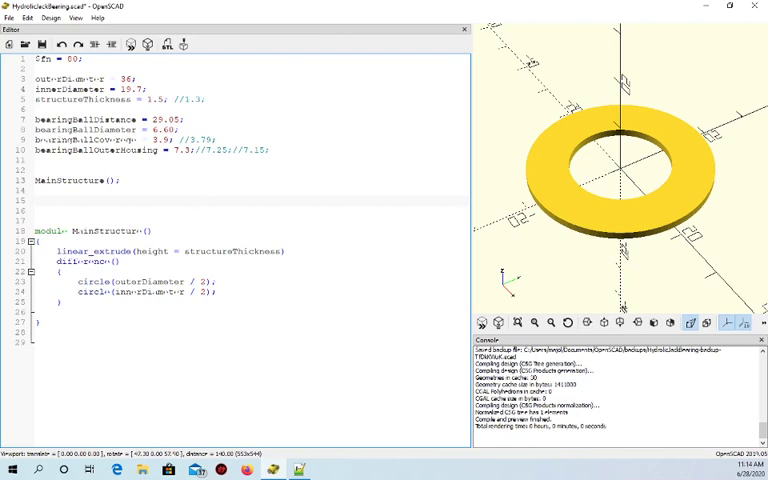
Step: Write a for-loop placing six cylinders with h = bearingBallCoverege around the ring
click(35, 200)
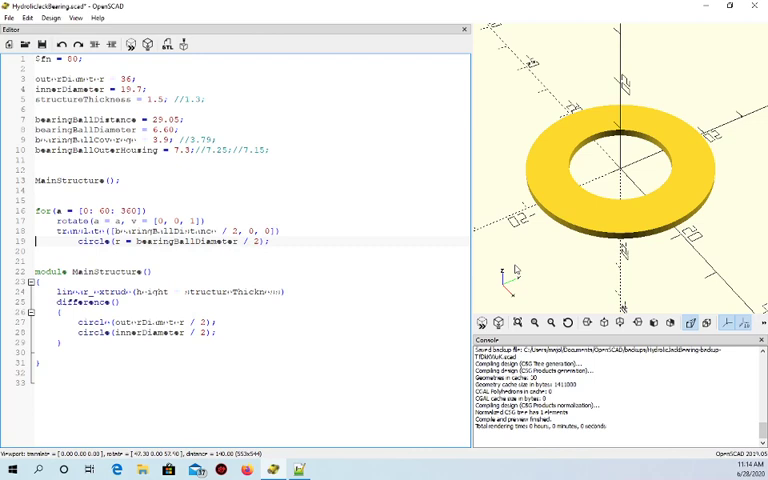
double_click(94, 241)
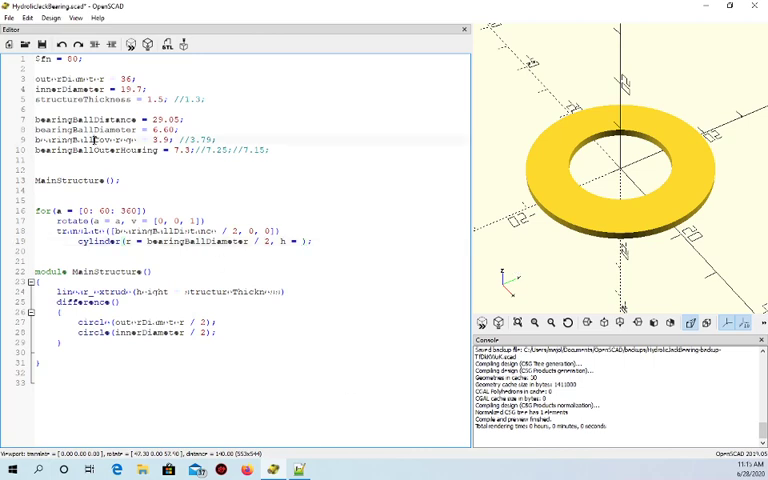
double_click(90, 141)
text(bearingBallCoverage)
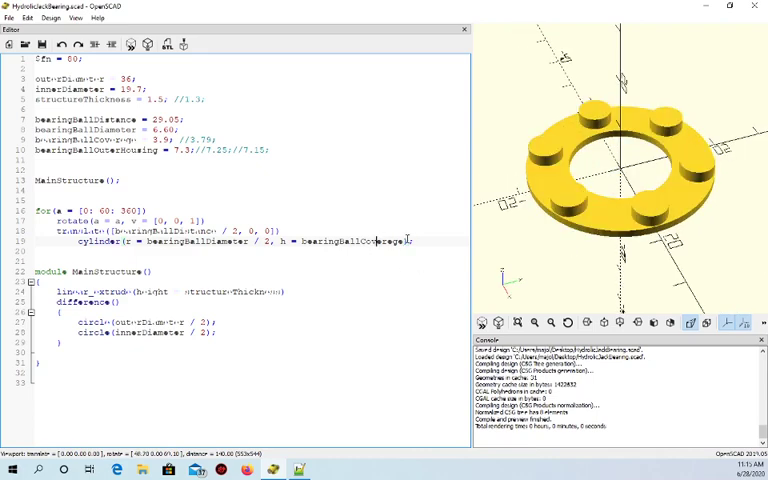
double_click(355, 241)
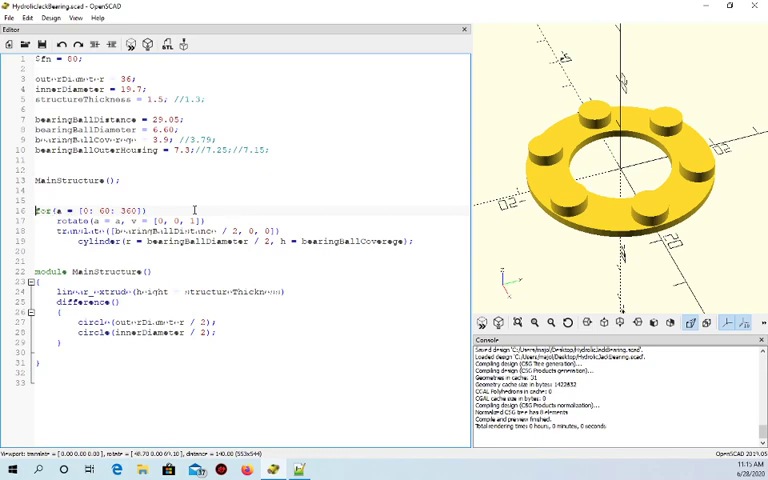
Step: Move the cylinder loop into a new drawAround() module and call it after MainStructure()
drag(36, 208, 418, 241)
text(module )
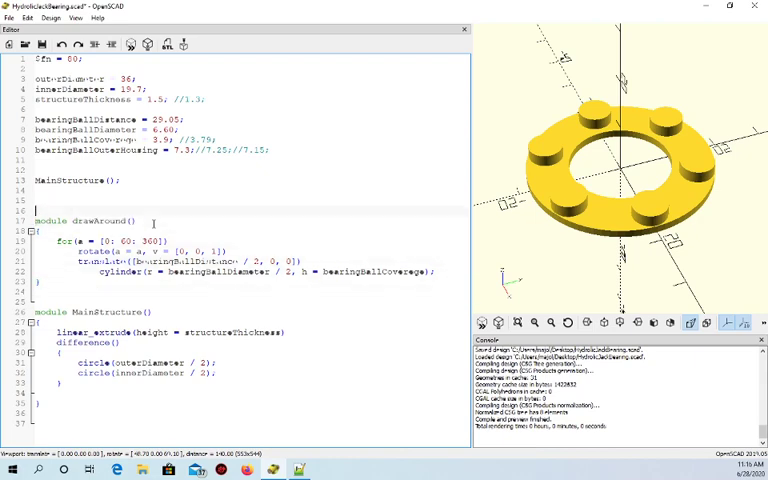
text(drawAround())
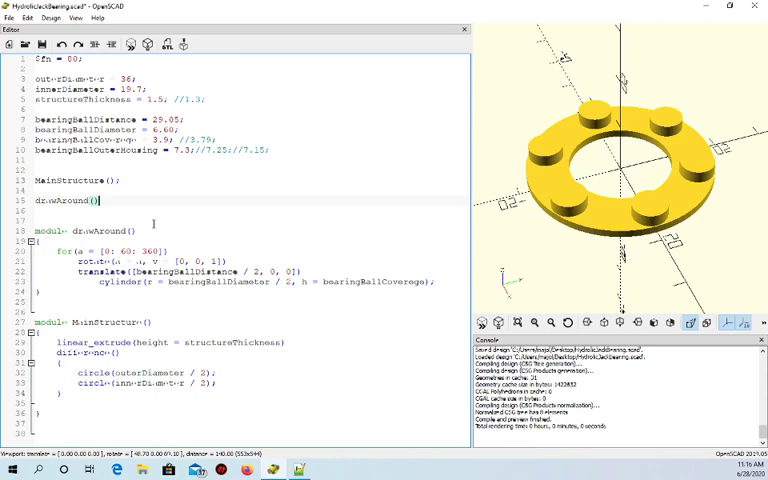
text(//)
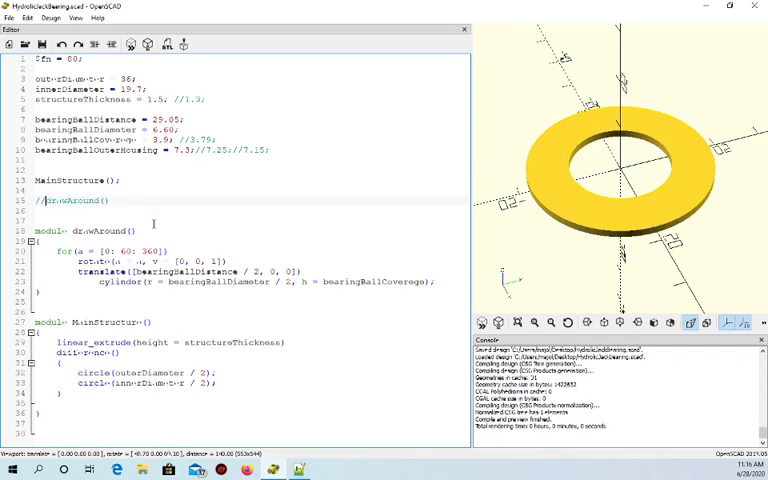
click(40, 200)
text(;)
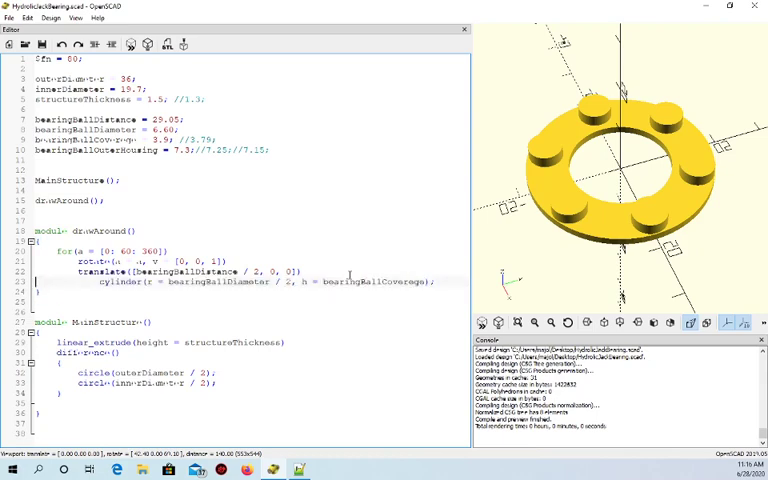
Step: Replace the loop body with children() and pass the bearingBallCoverege cylinder into drawAround()
triple_click(265, 281)
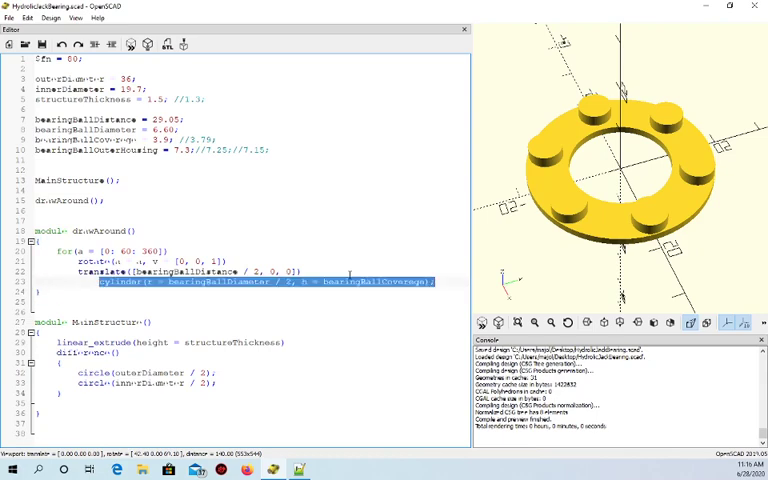
text(childre)
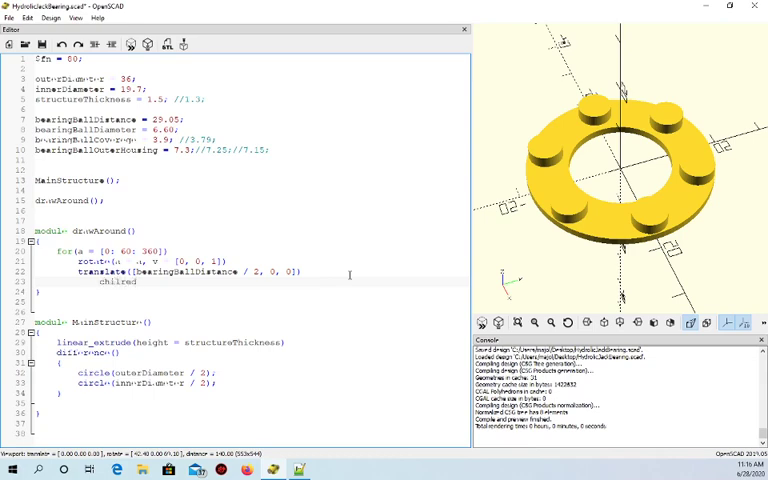
click(135, 281)
text({)
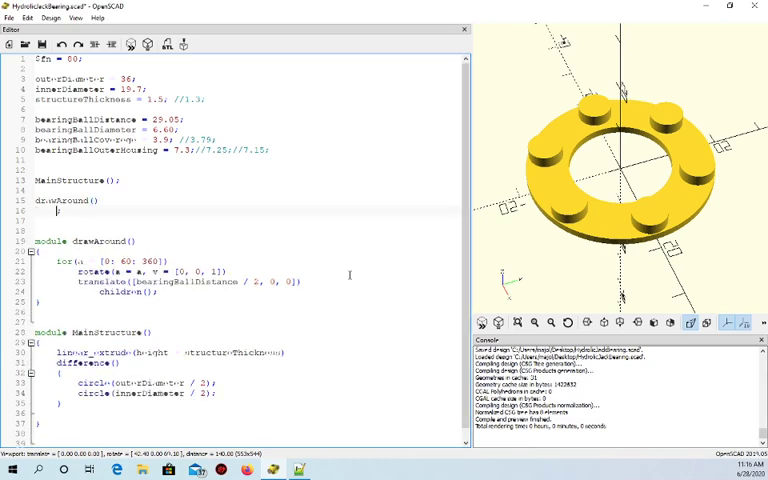
text(cylinder(r = bearingBallDiameter / 2, h = bearingBallCoverege);)
text(sphere(r = bearingBallDiameter / 2);)
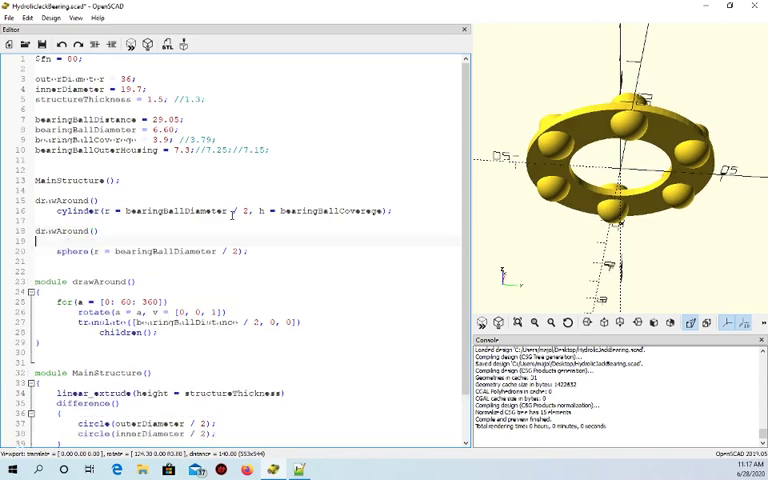
Step: Lift the spheres with translate([0, 0, bearingBallDiameter / 4]) and check from the side
text(translate()
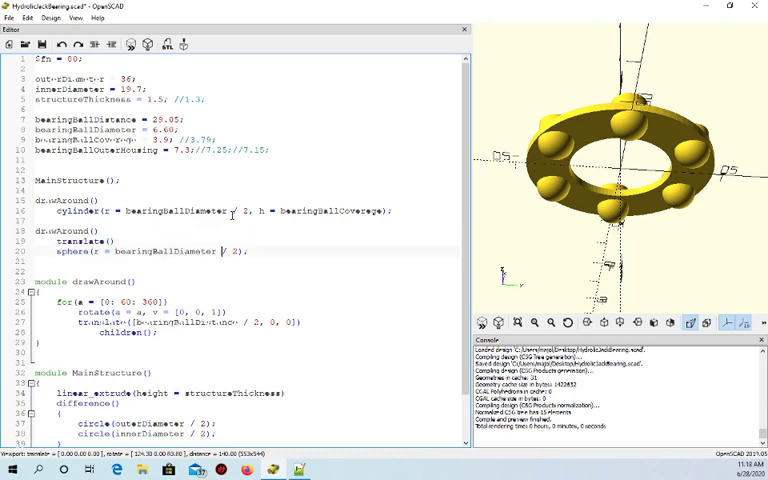
double_click(178, 251)
text([0, 0, bearingBallDiameter / 4])
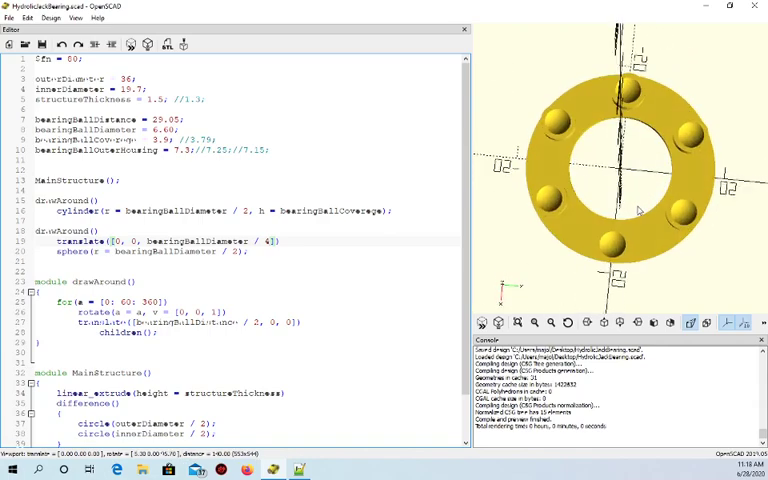
drag(620, 180, 645, 160)
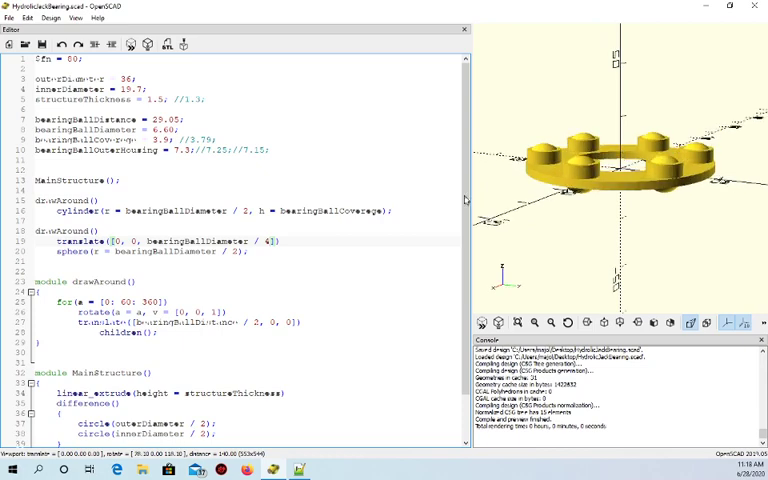
scroll(down, 3)
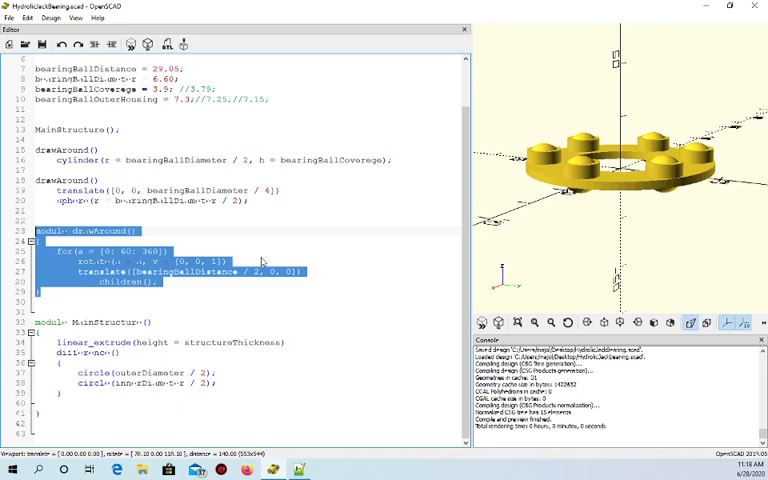
click(100, 281)
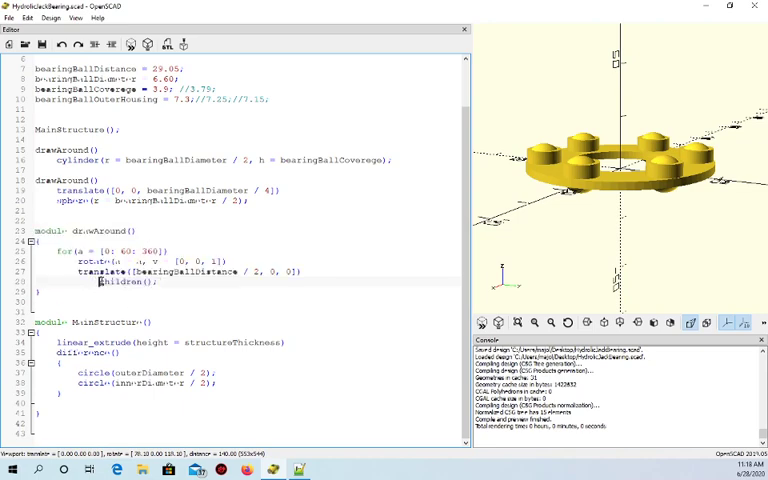
double_click(120, 281)
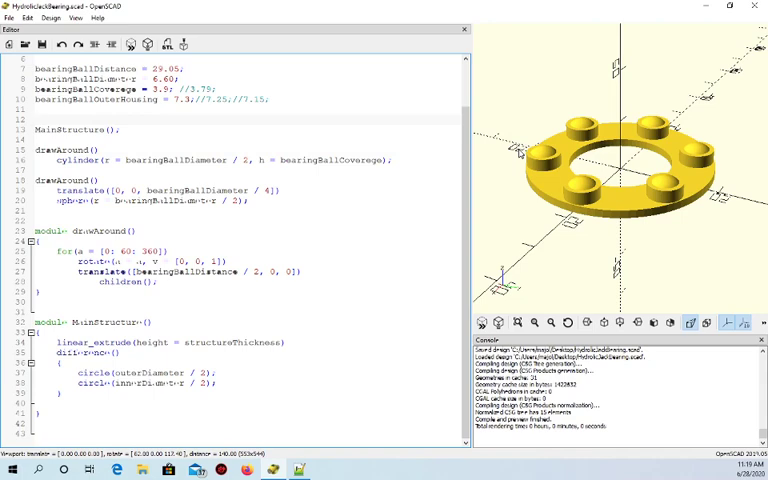
Step: Nest MainStructure and cylinder drawAround in union(), then subtract the sphere drawAround in difference()
text(union()
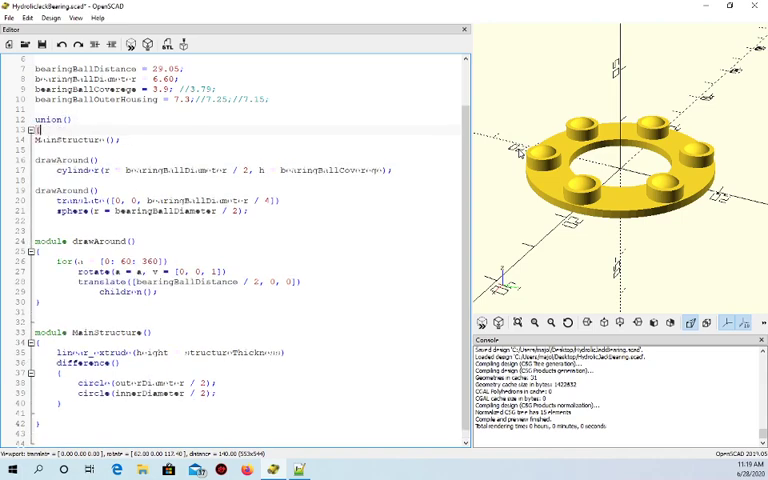
drag(30, 139, 395, 170)
text(})
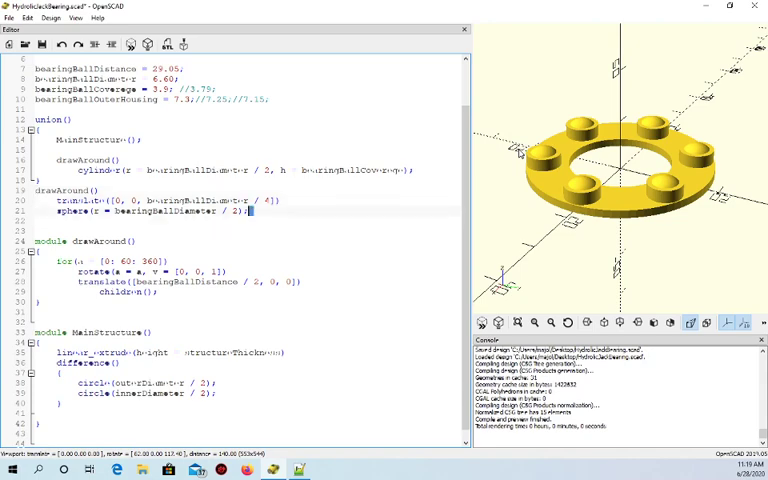
click(250, 212)
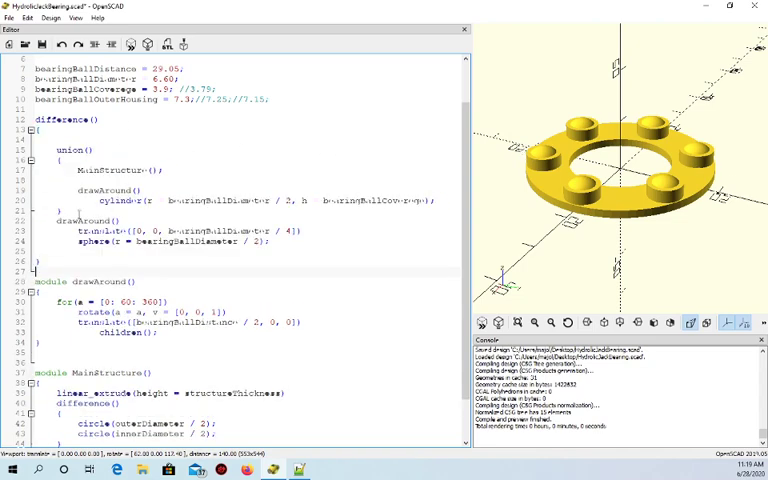
Step: Tilt the preview to see the six hollowed ball seats and highlight the repeating loop
drag(78, 231, 270, 242)
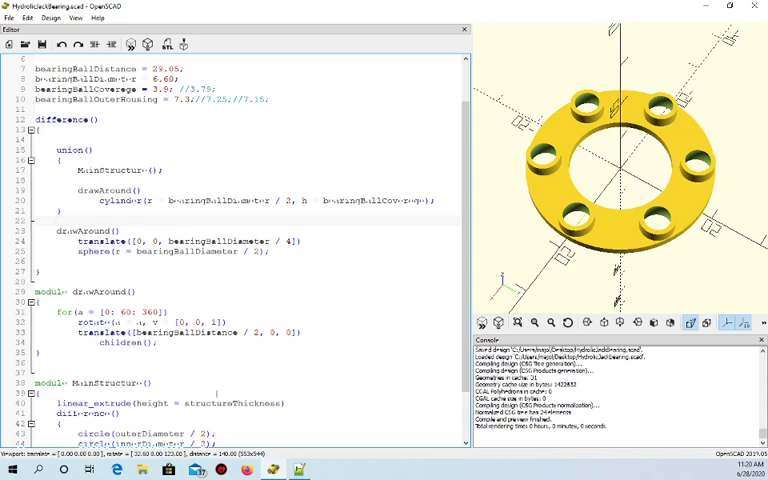
drag(58, 311, 310, 343)
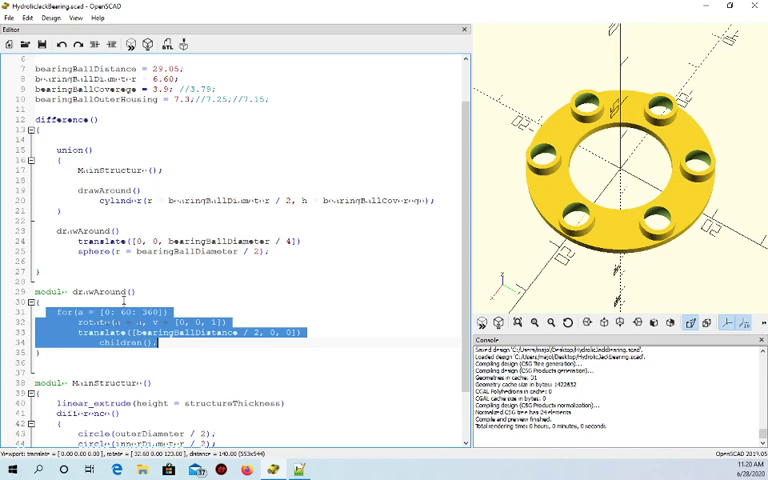
Step: Review the cylinder and translate calls and indent the sphere line under its translate
click(138, 291)
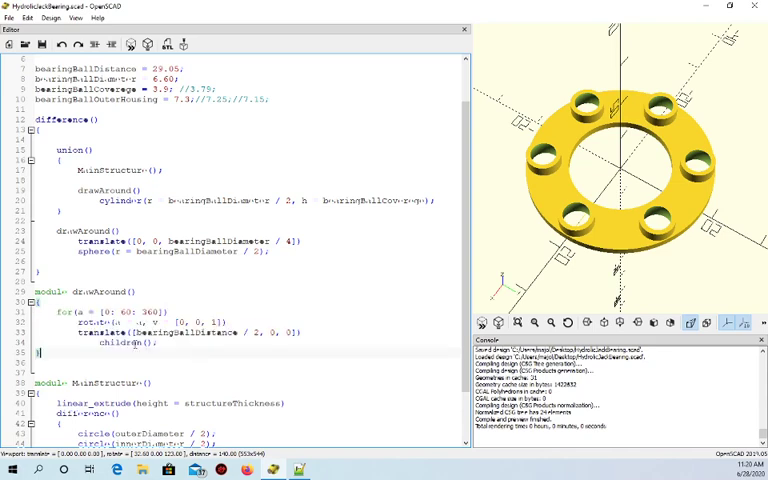
double_click(122, 343)
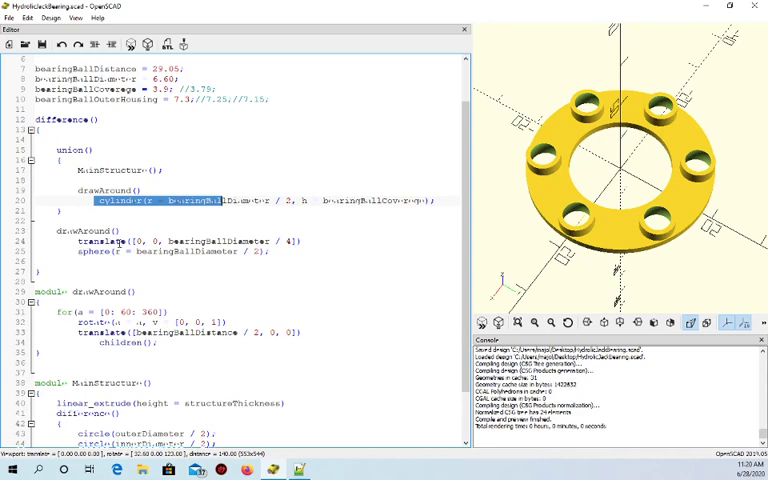
click(79, 253)
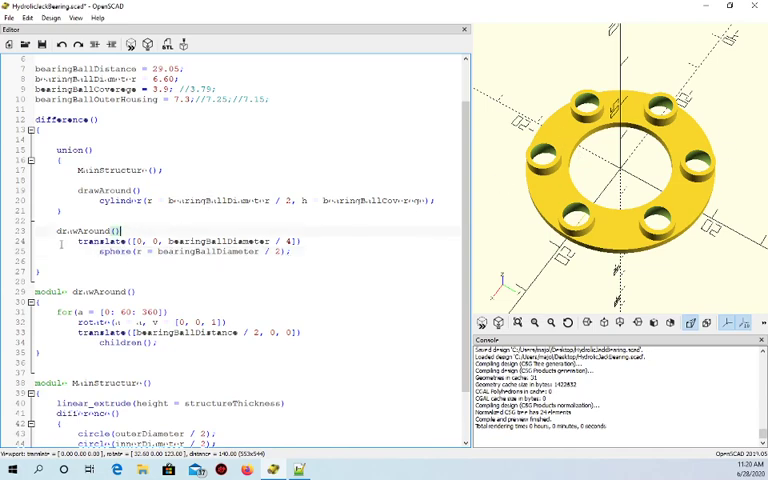
drag(80, 241, 290, 251)
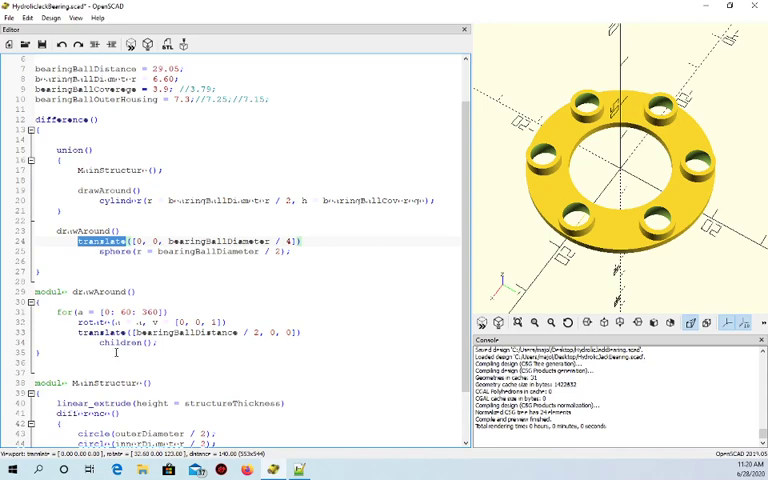
mouse_move(567, 78)
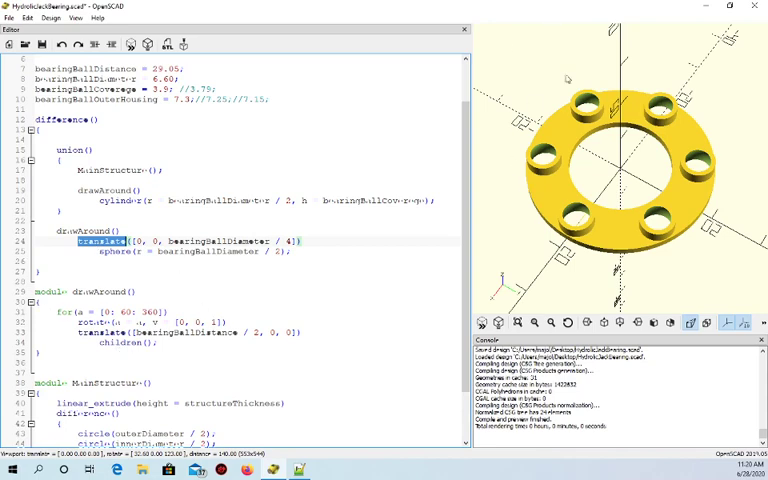
mouse_move(703, 266)
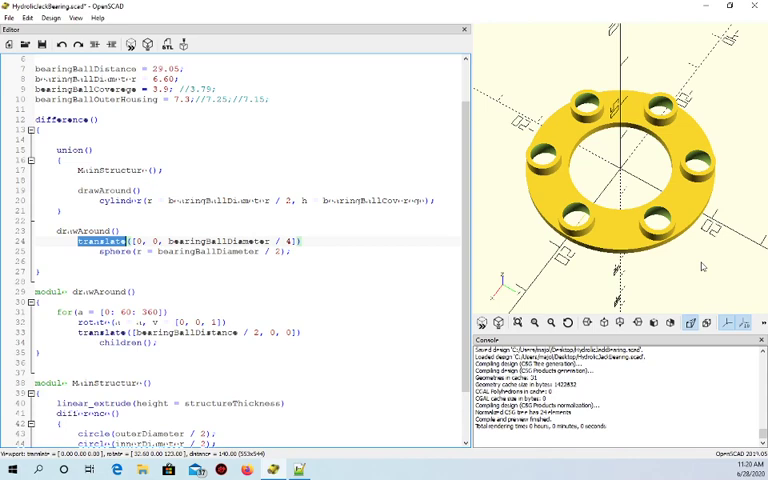